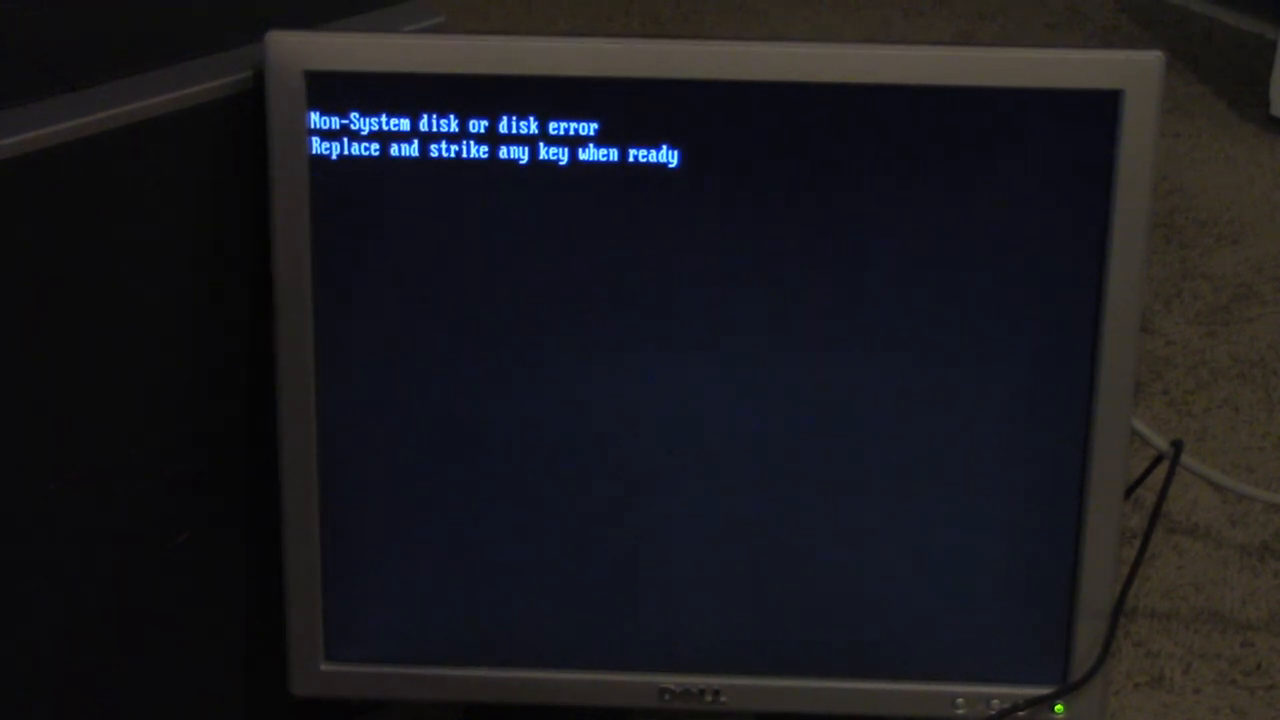
Retry the floppy boot twice, getting 'Invalid system disk' and 'Disk I/O error' messages
key("enter")
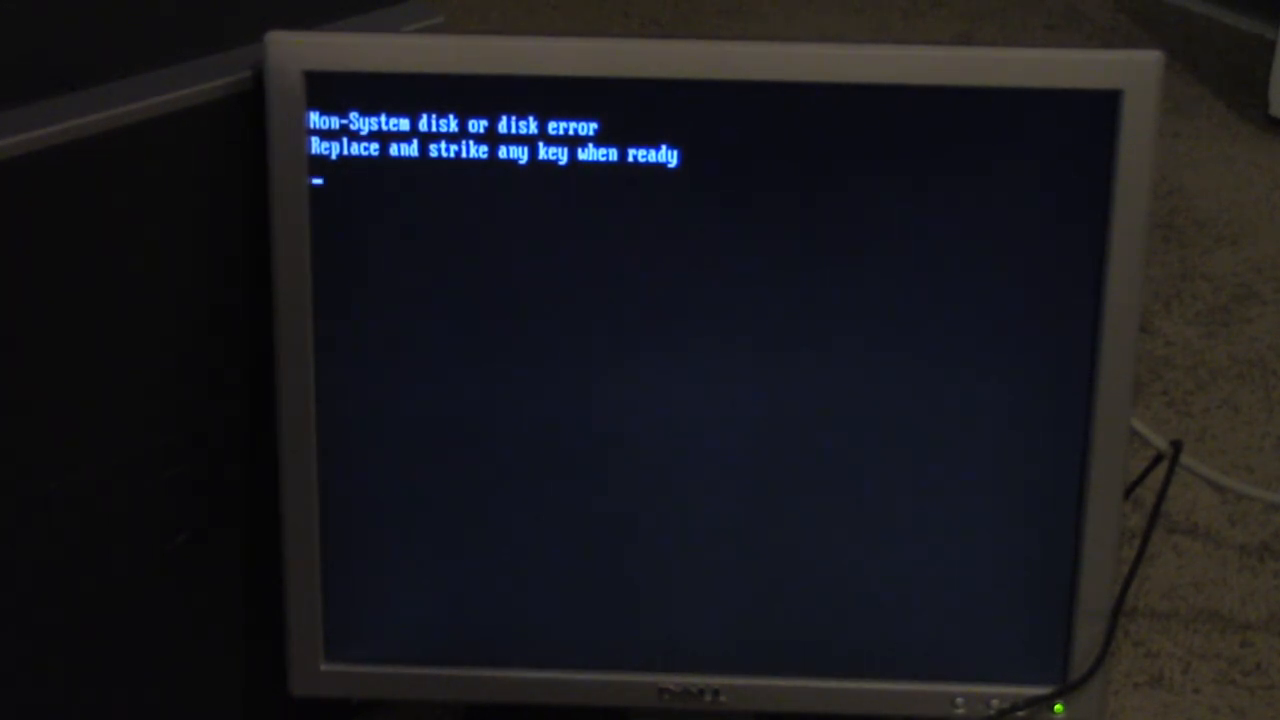
key("enter")
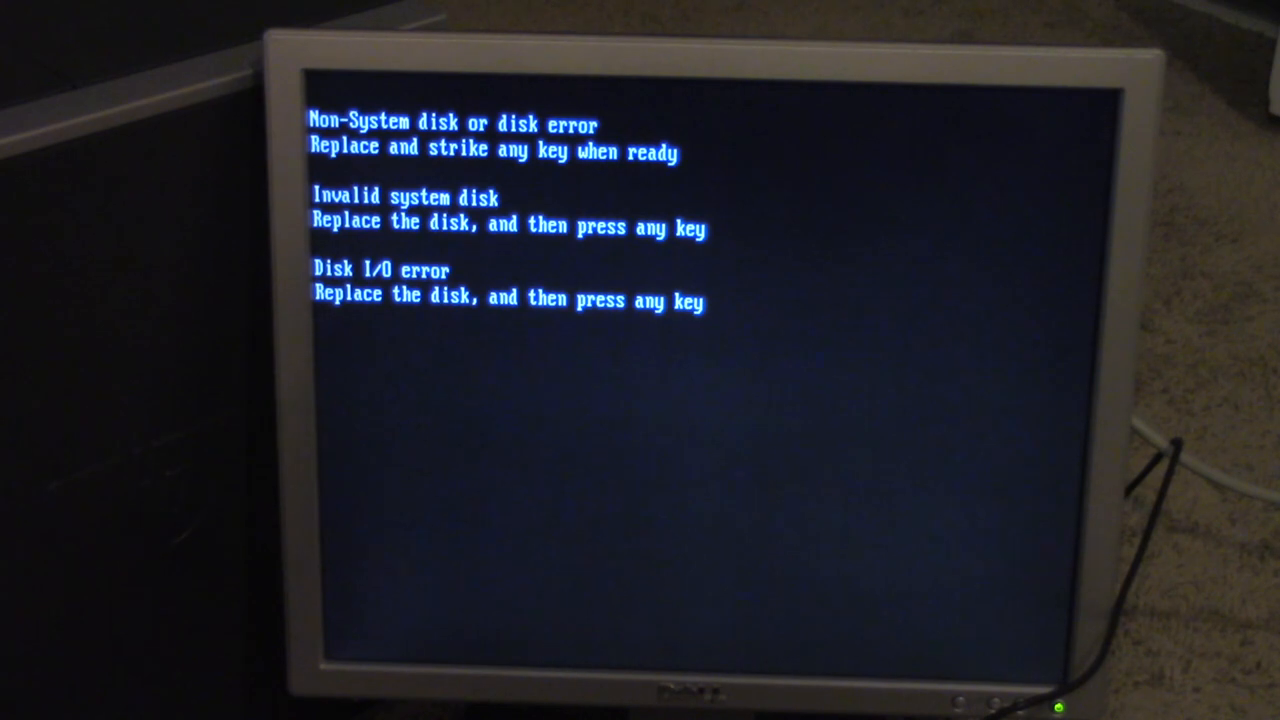
Restart into the Phoenix AwardBIOS CMOS Setup Utility's Main page showing drives and memory
key("enter")
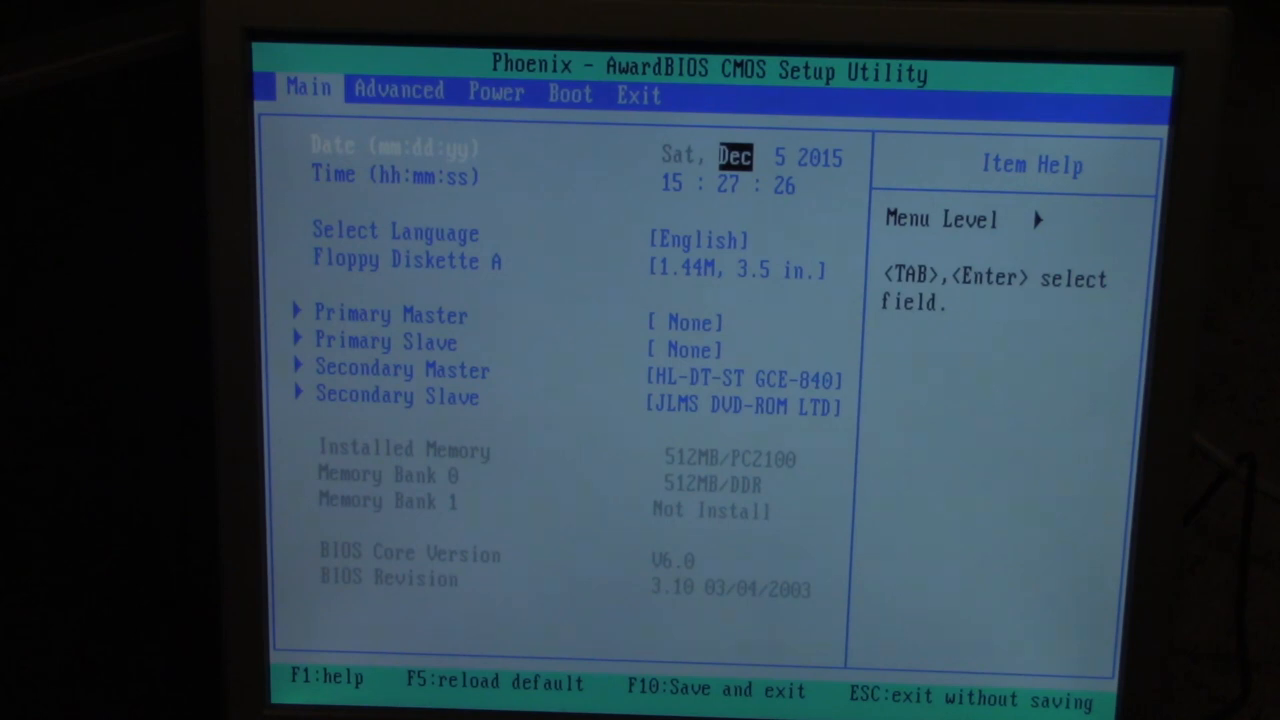
Step through the Primary/Secondary Master and Slave IDE entries, ending on the Advanced page
key("Down")
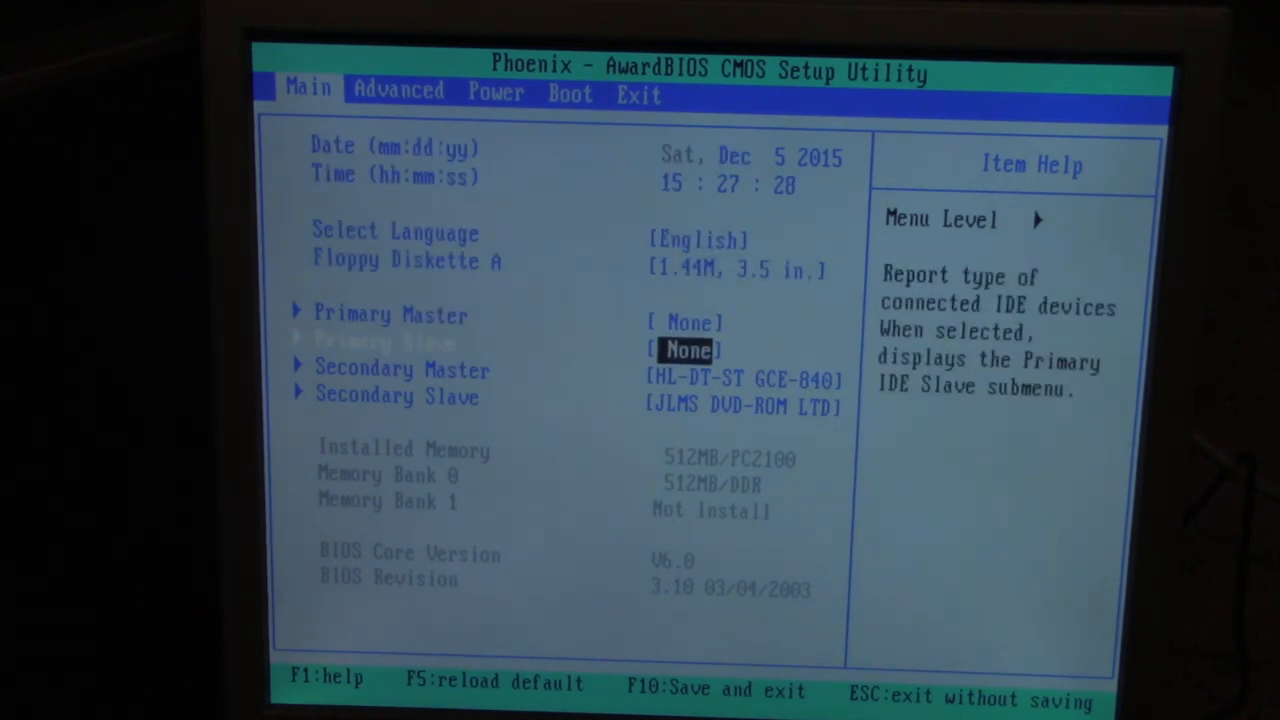
key("up")
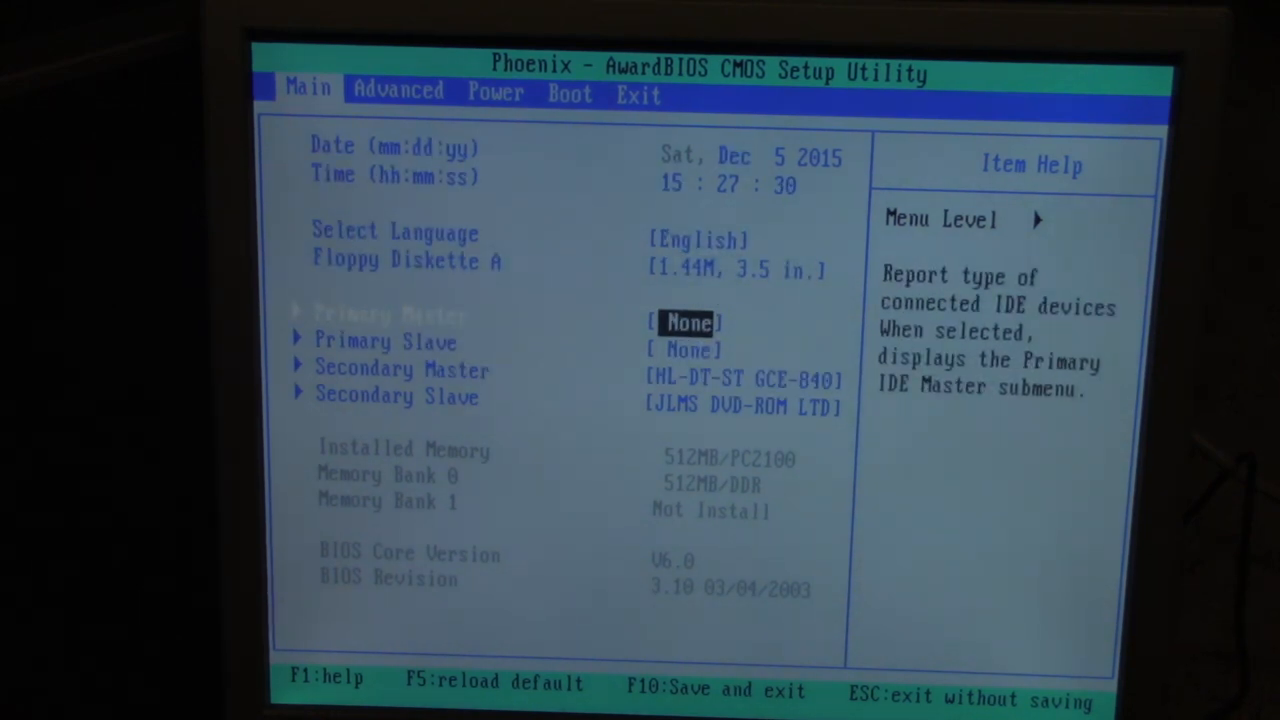
key("Down")
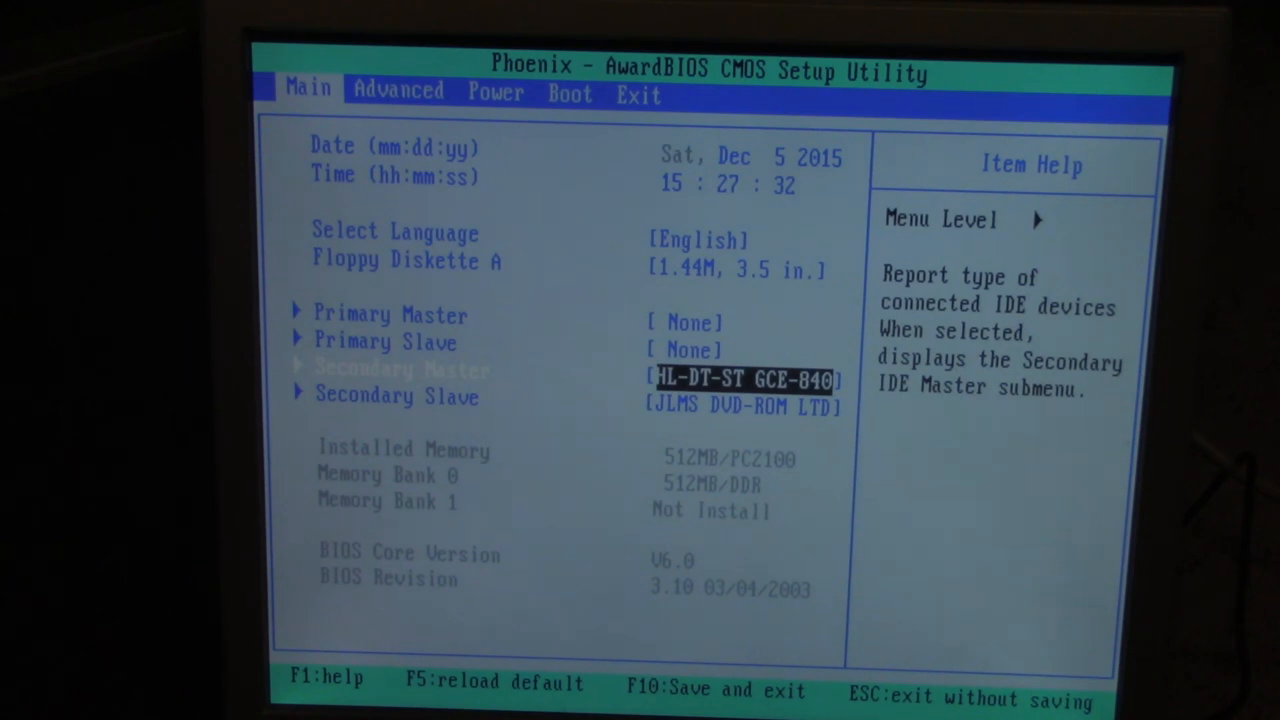
key("Down")
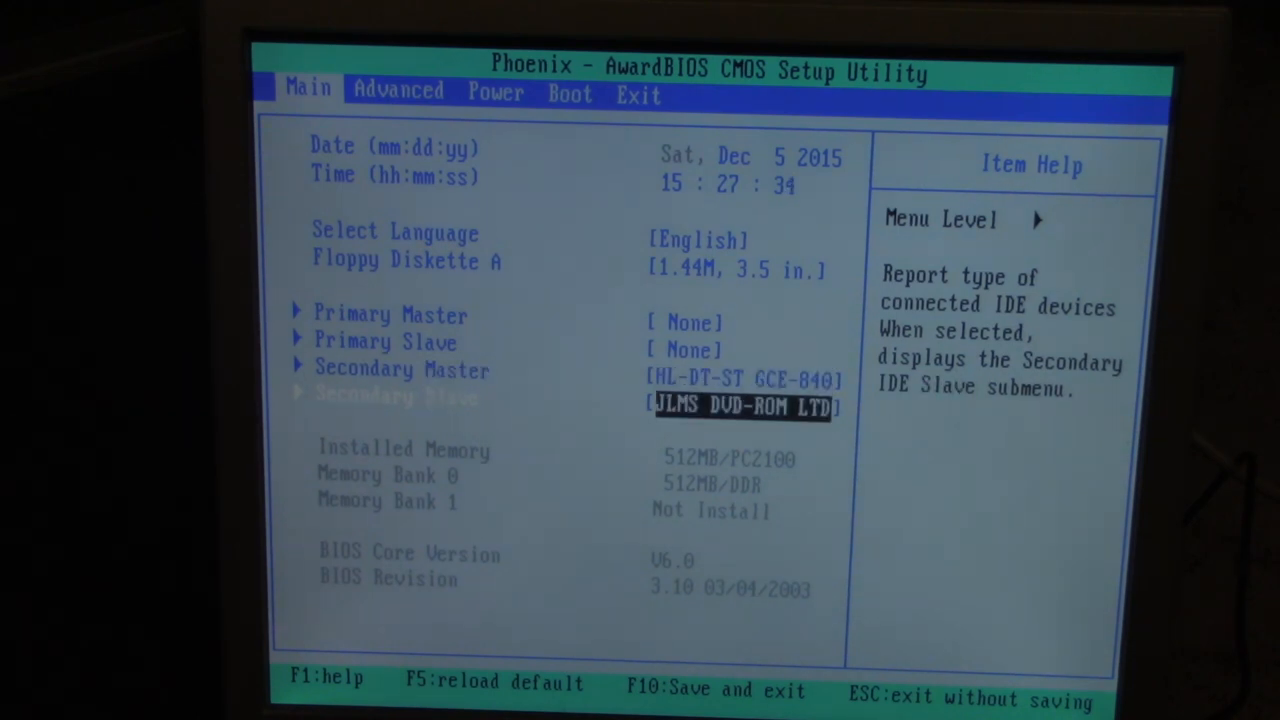
key("up")
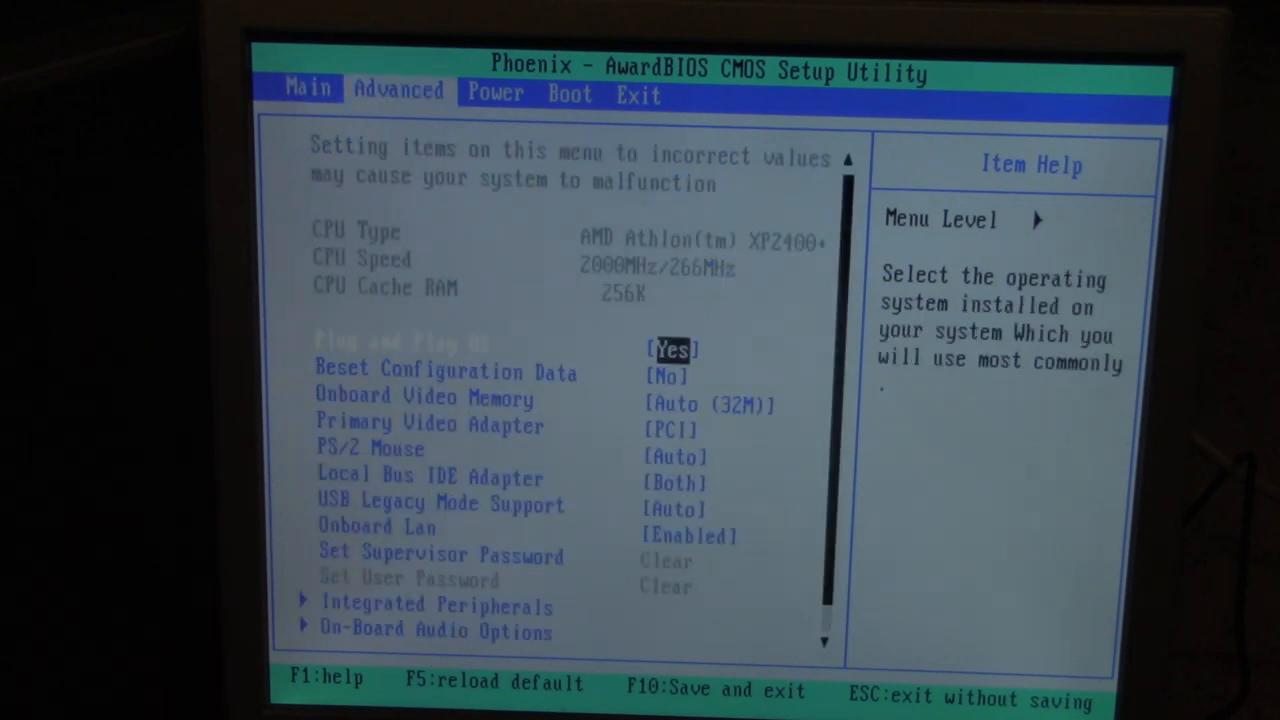
key("down")
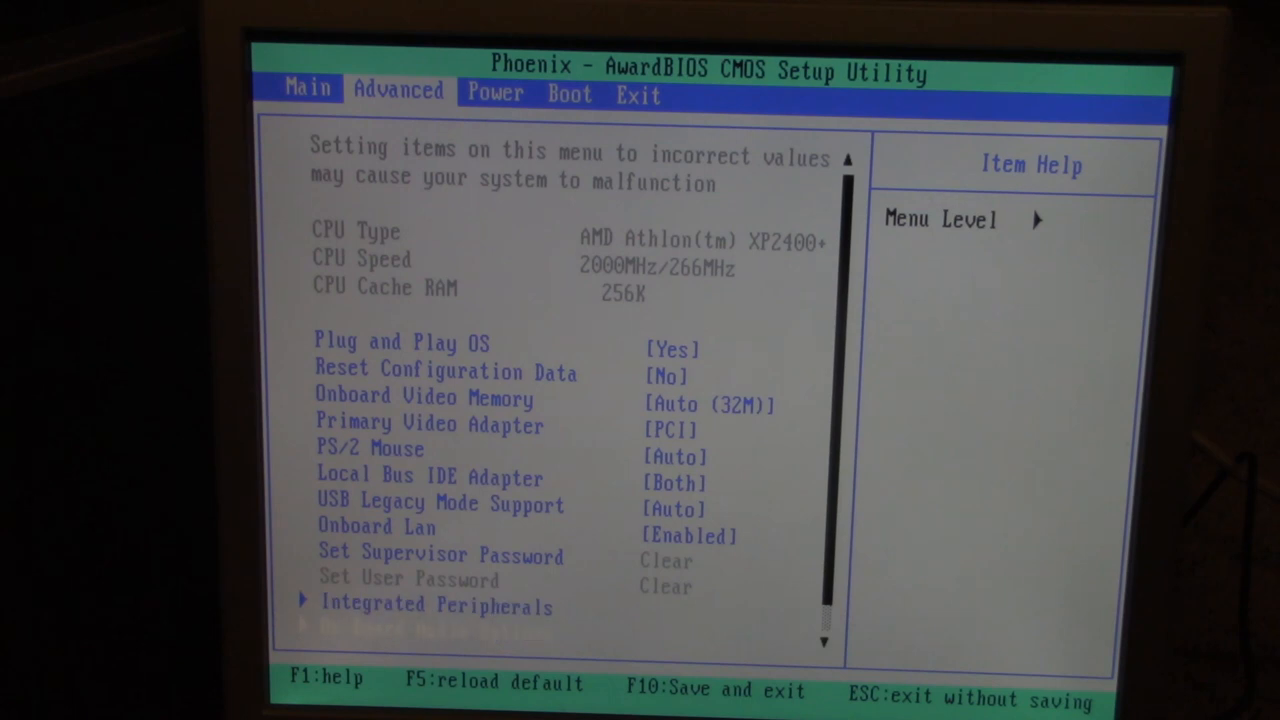
scroll("down", 3)
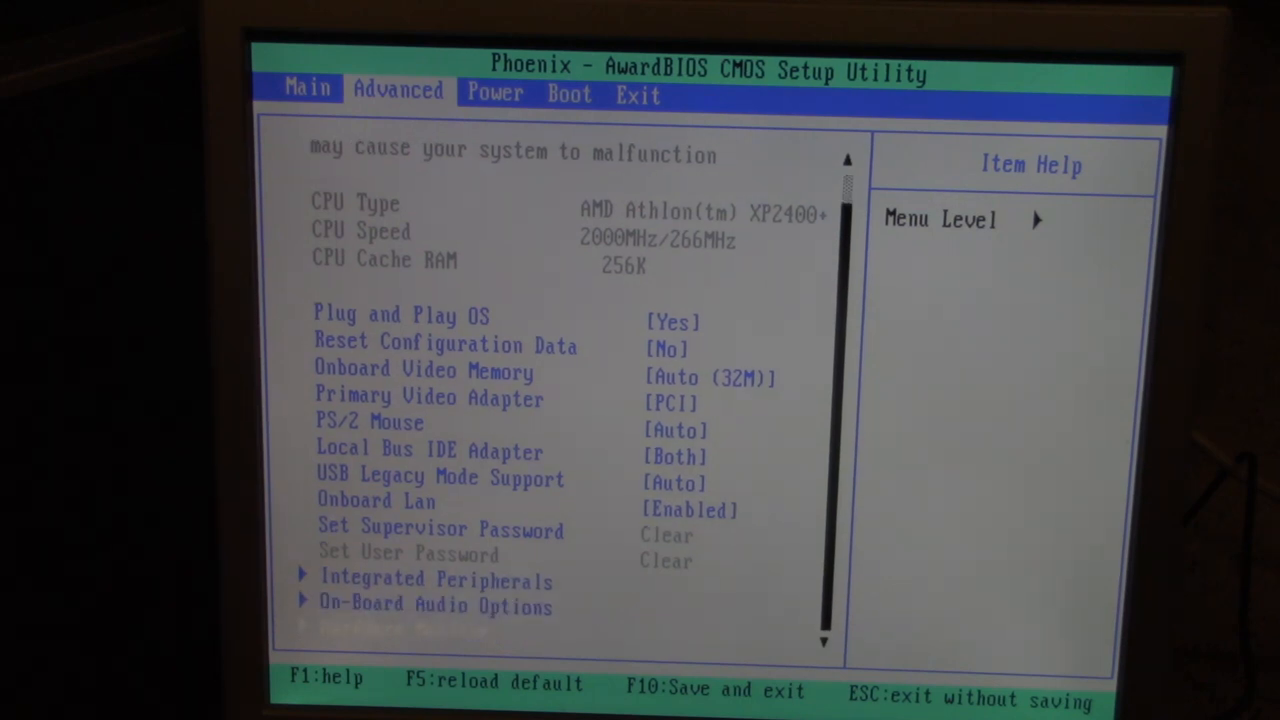
Return to the Main page and browse Date, Language and the IDE drive entries down to Secondary Slave
left_click(308, 90)
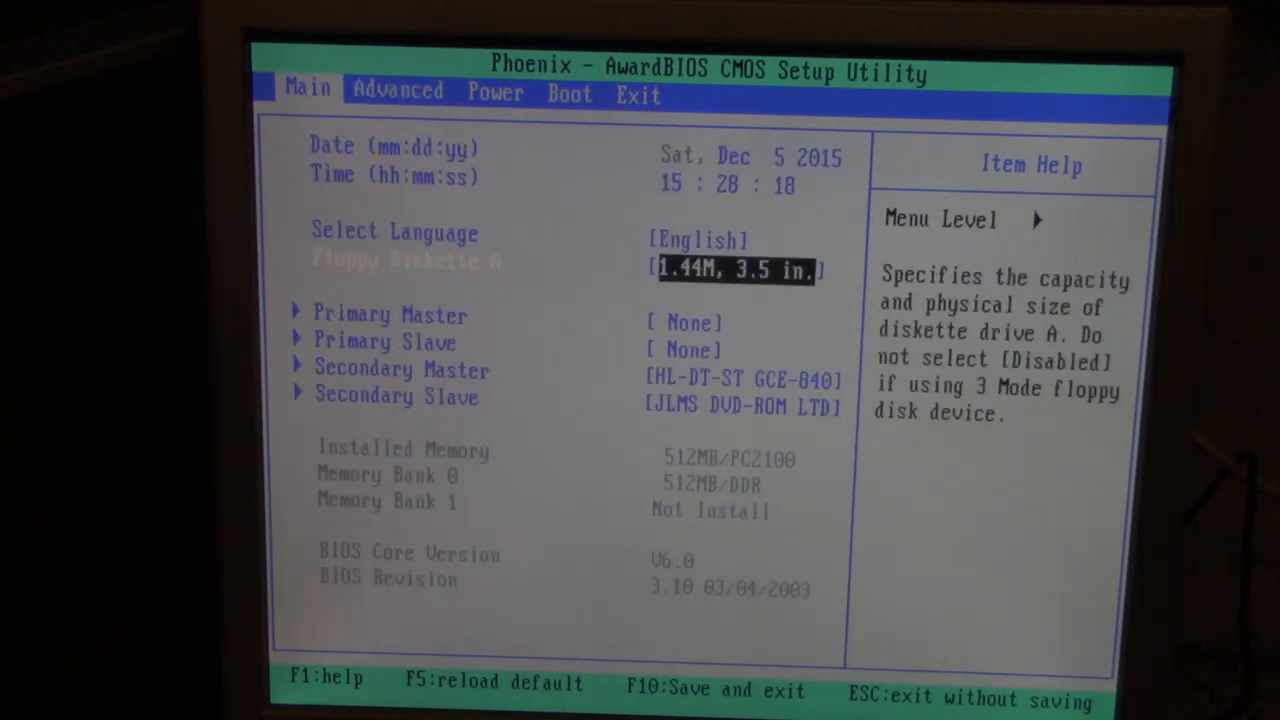
key("down")
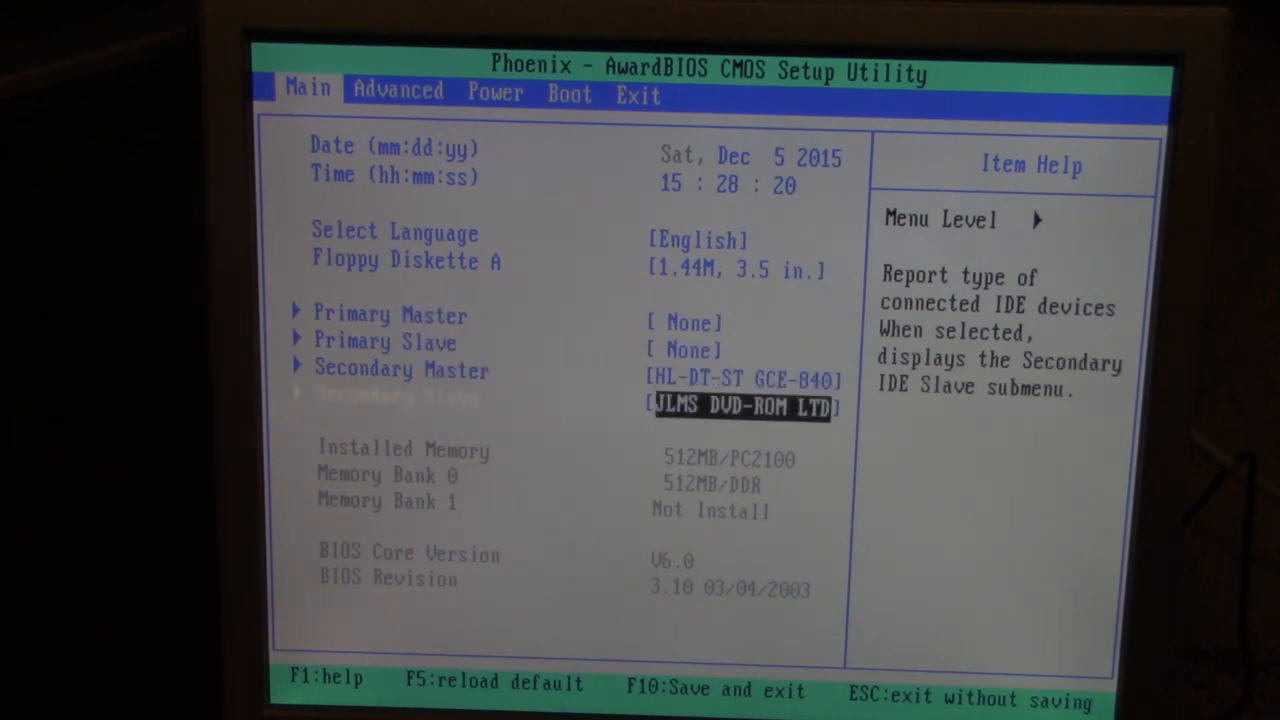
key("up")
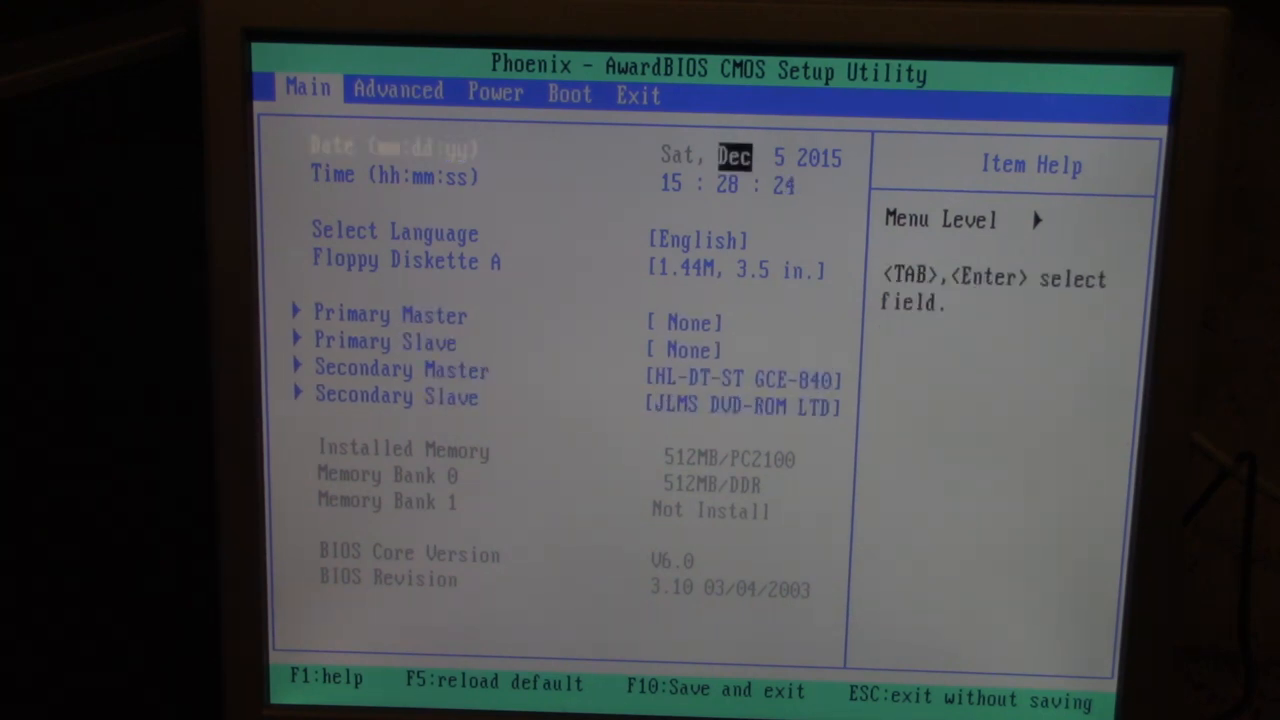
key("down")
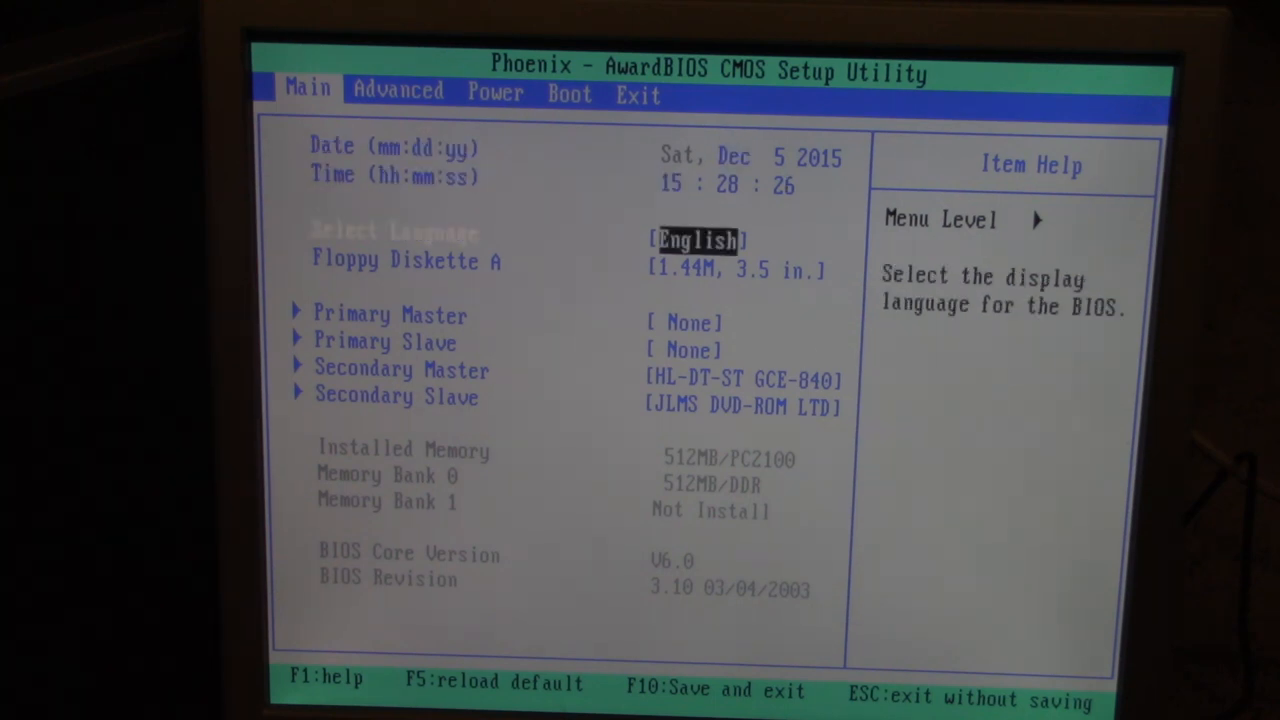
key("Down")
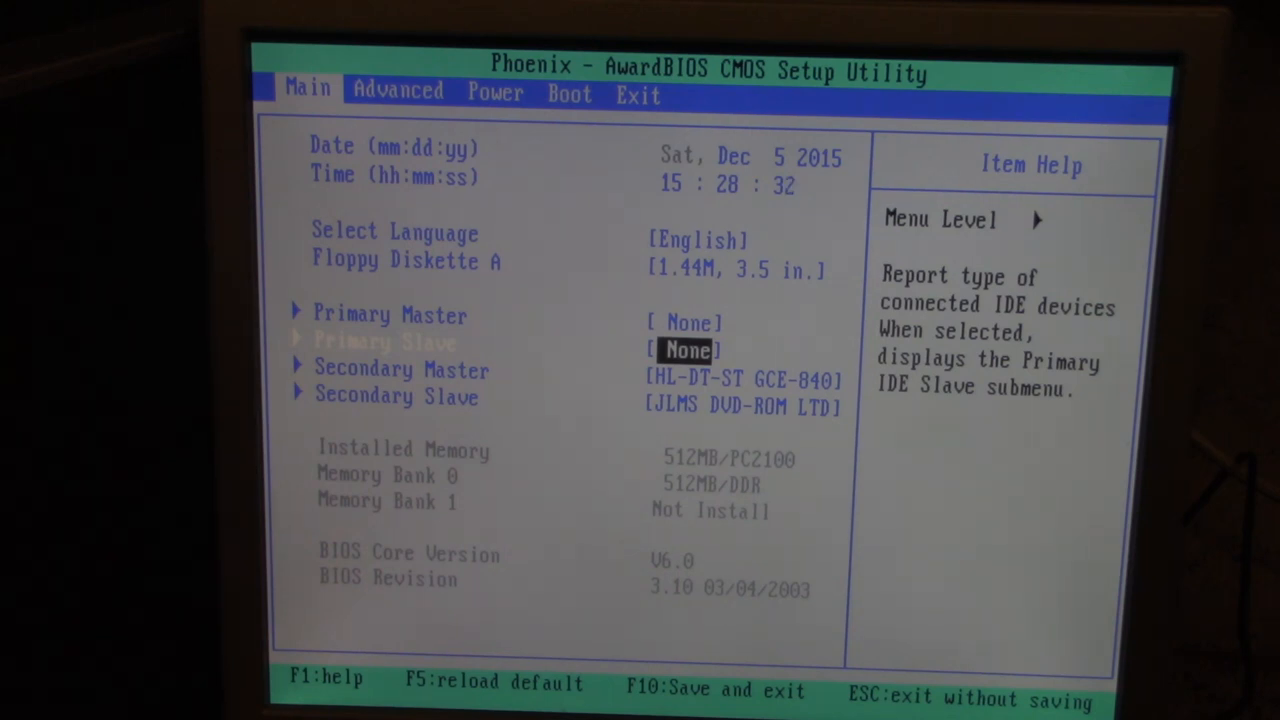
key("Down")
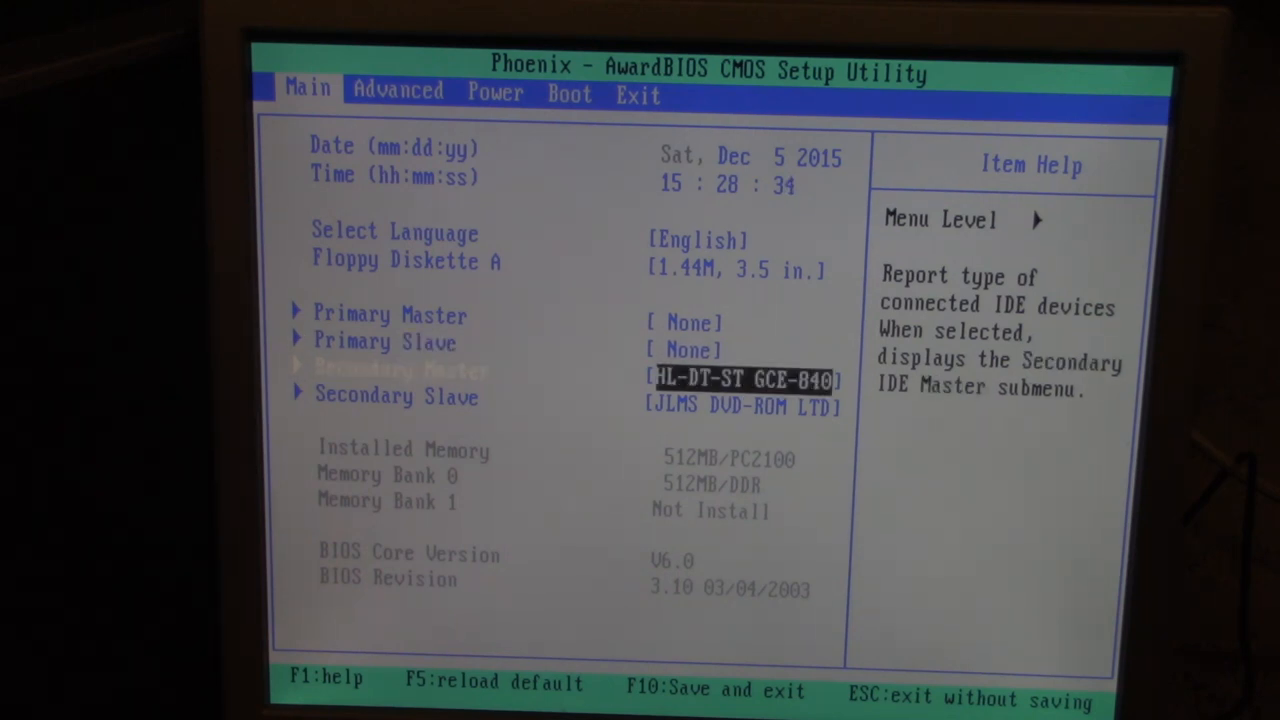
key("Down")
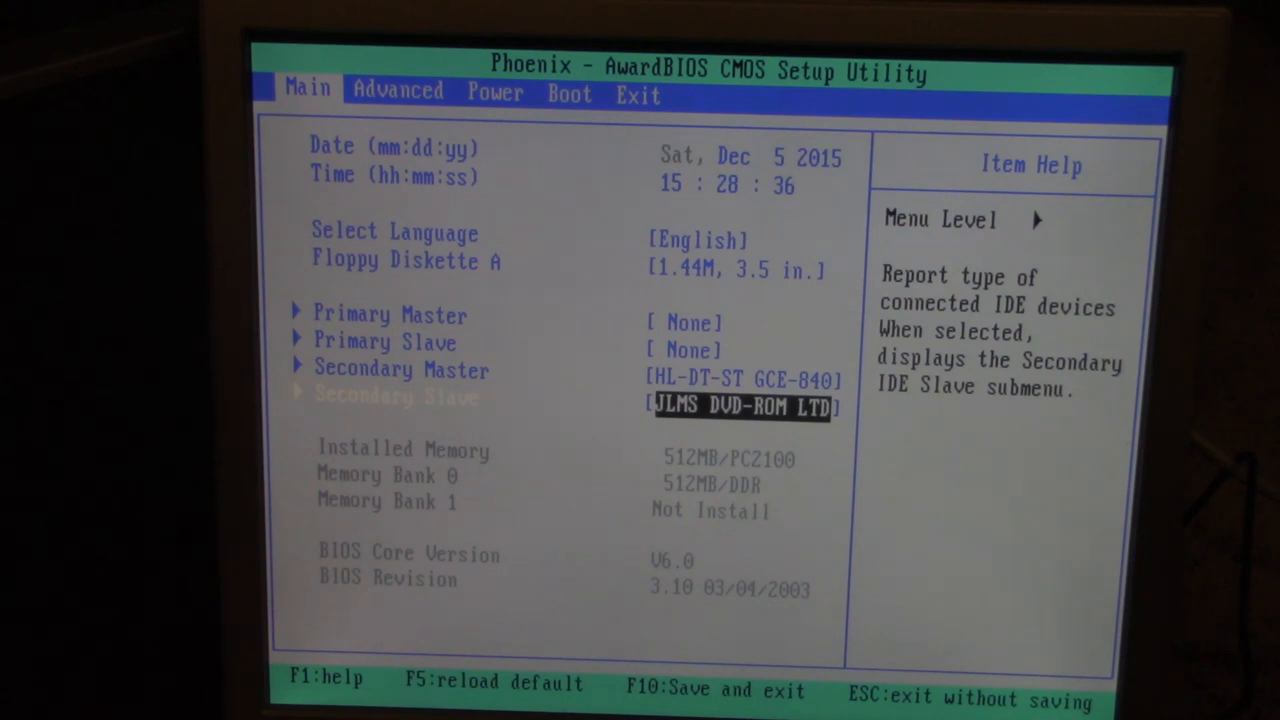